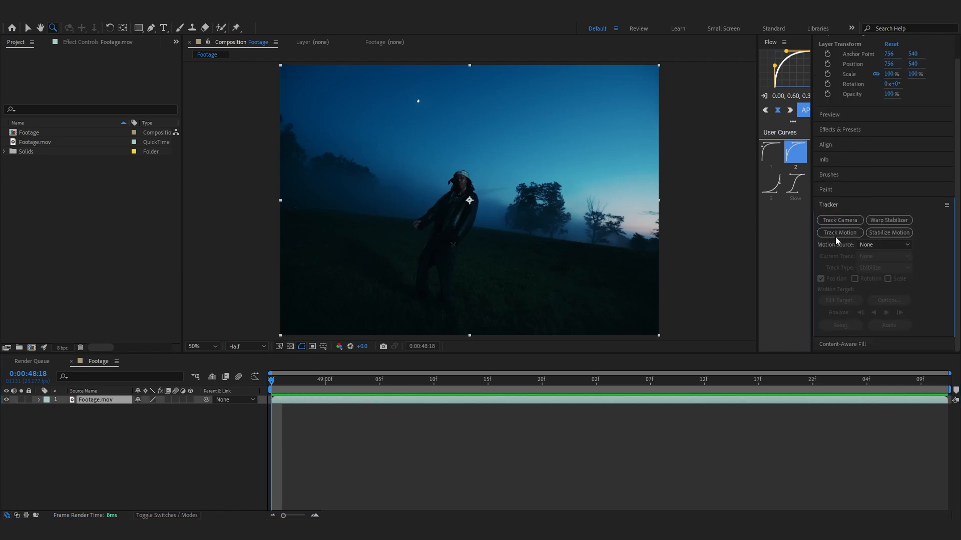
Run Track Camera on the footage and reveal the Advanced solve settings once analysis finishes.
click(840, 220)
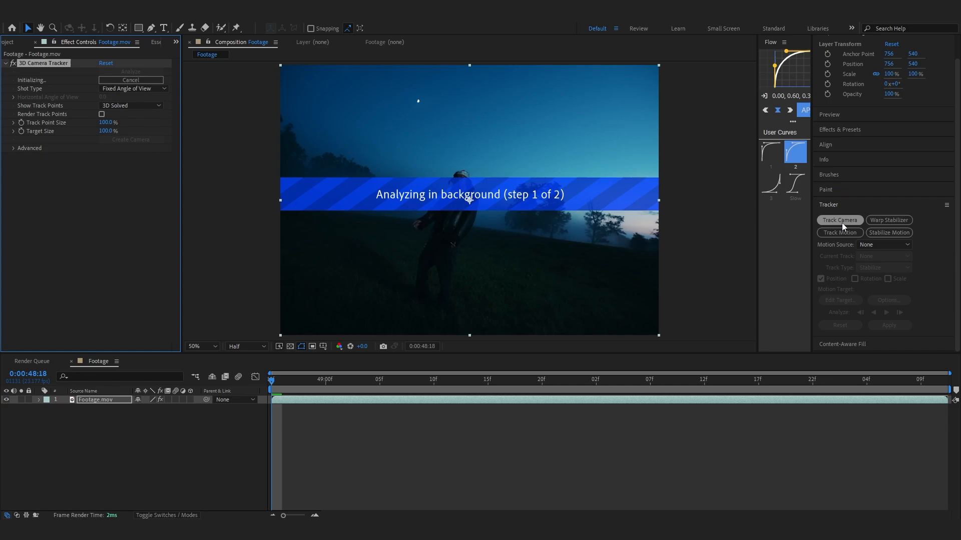
mouse_move(13, 157)
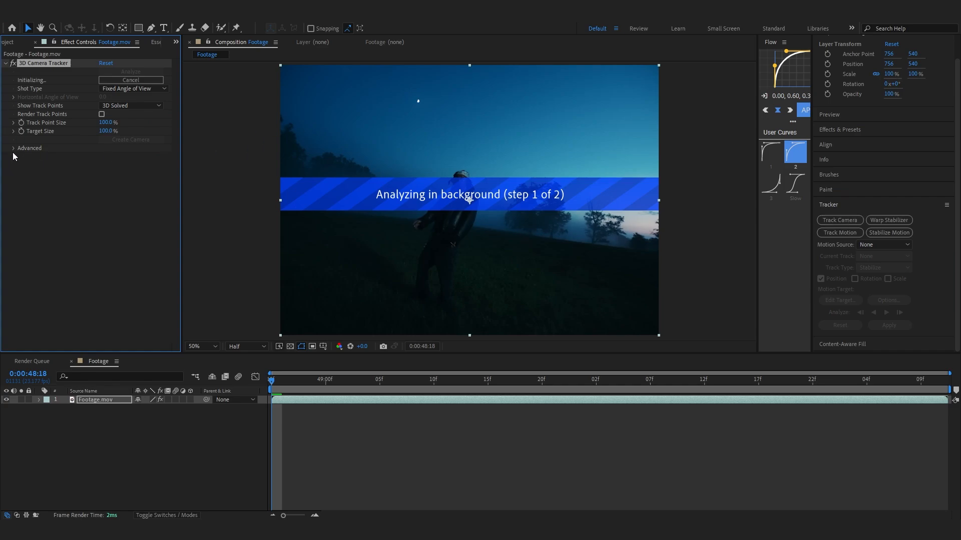
click(29, 148)
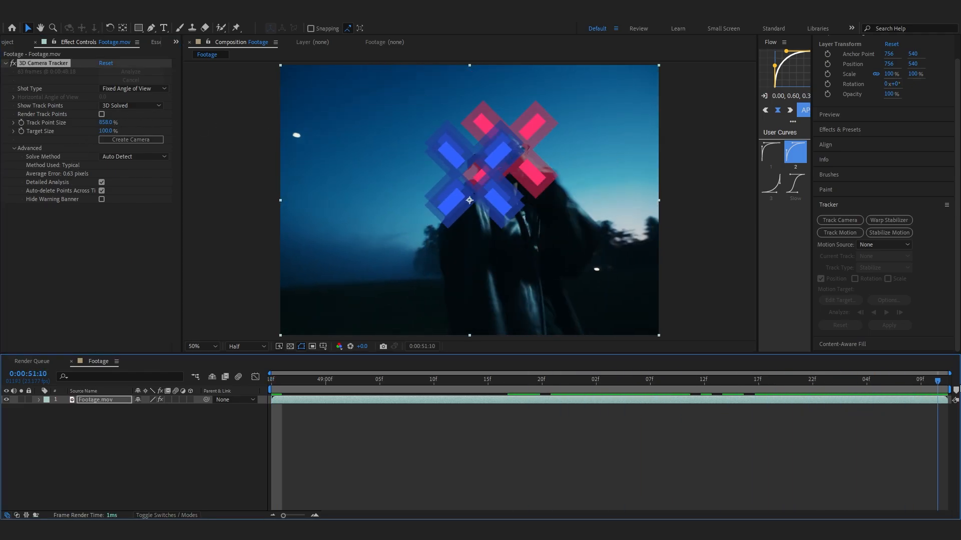
Select ground track points and choose Create Solid and Camera from their options.
click(453, 379)
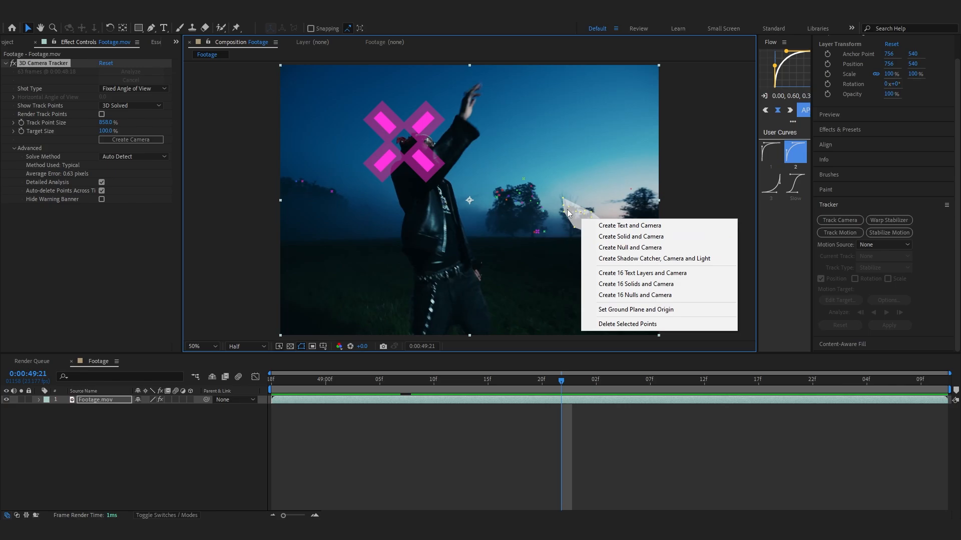
click(570, 256)
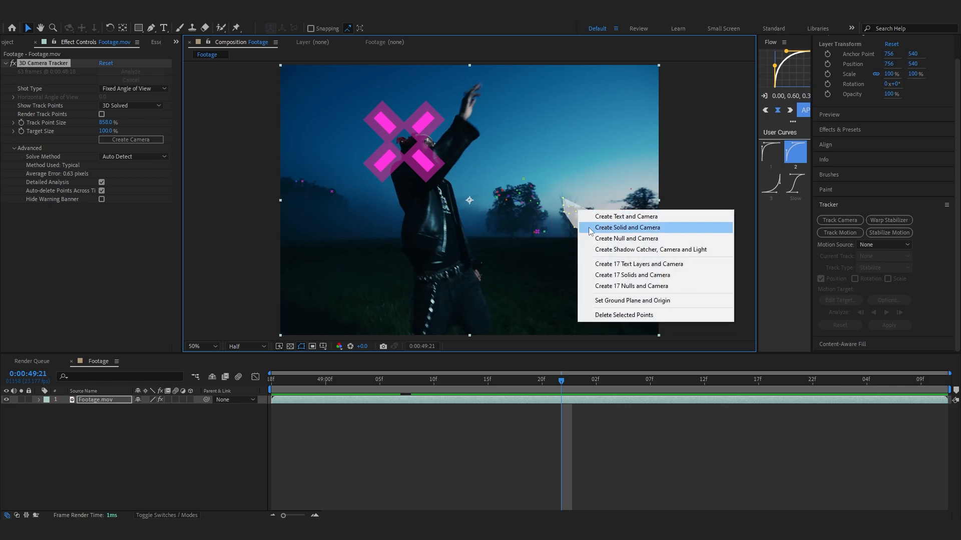
click(626, 228)
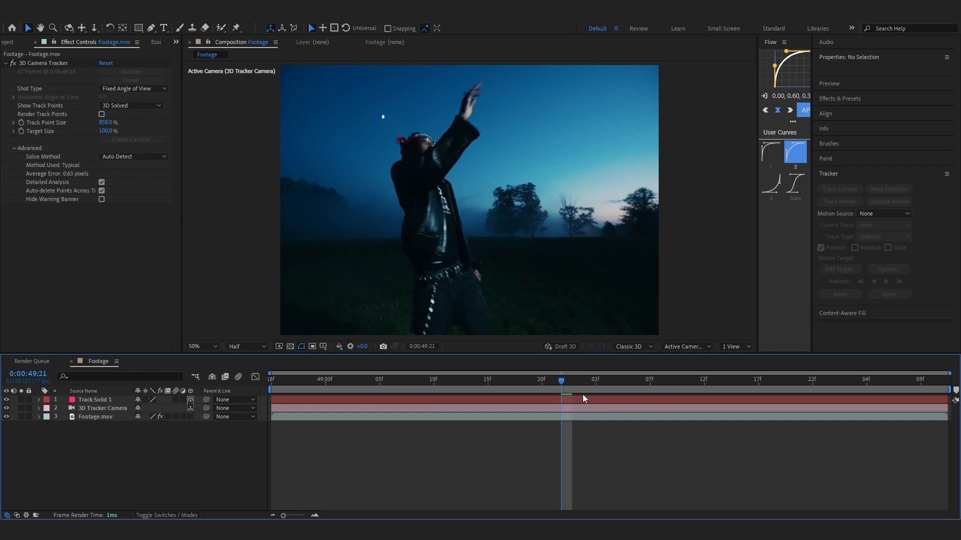
Select Track Solid 1 and scrub to a later frame to confirm it stays pinned in the scene.
click(94, 399)
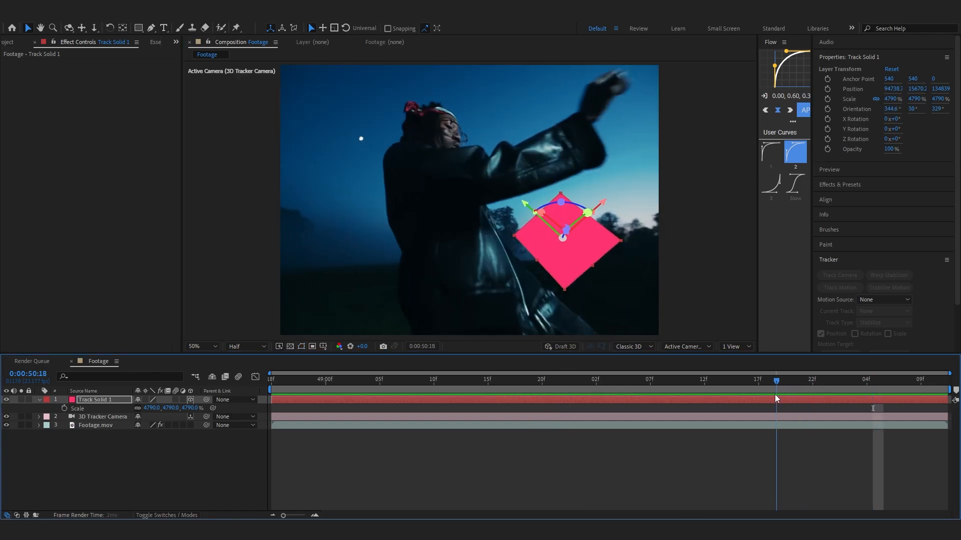
click(808, 380)
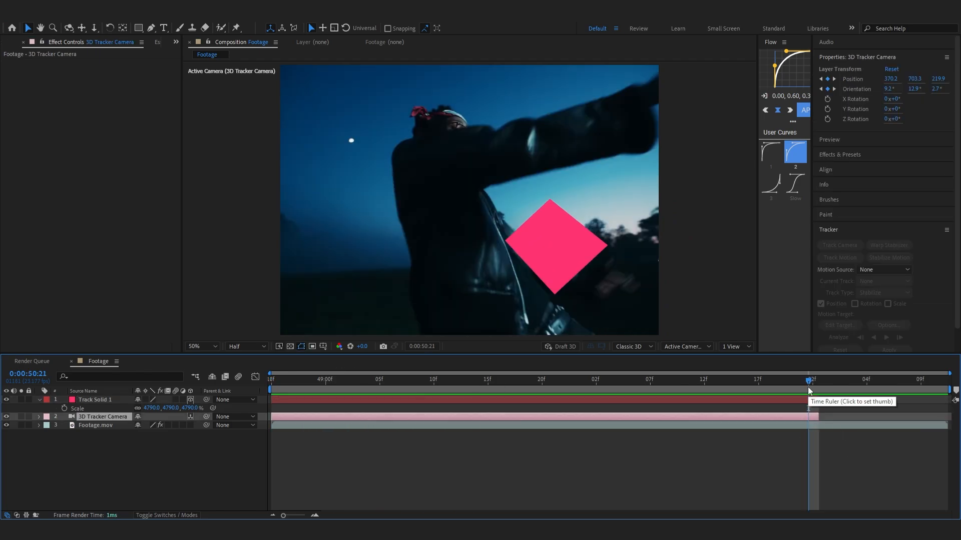
mouse_move(807, 384)
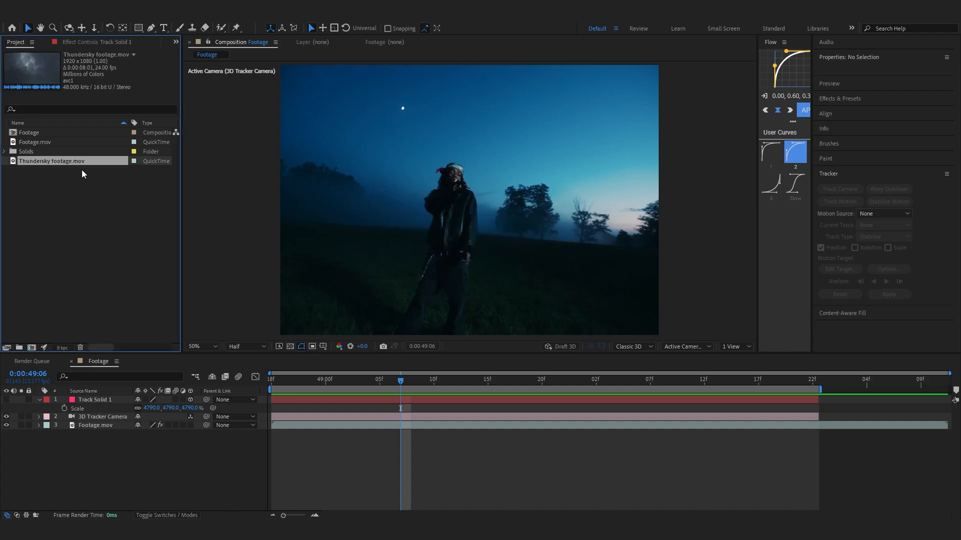
Add Thundersky footage.mov as a 3D layer and give it the Track Solid's Position value.
click(48, 399)
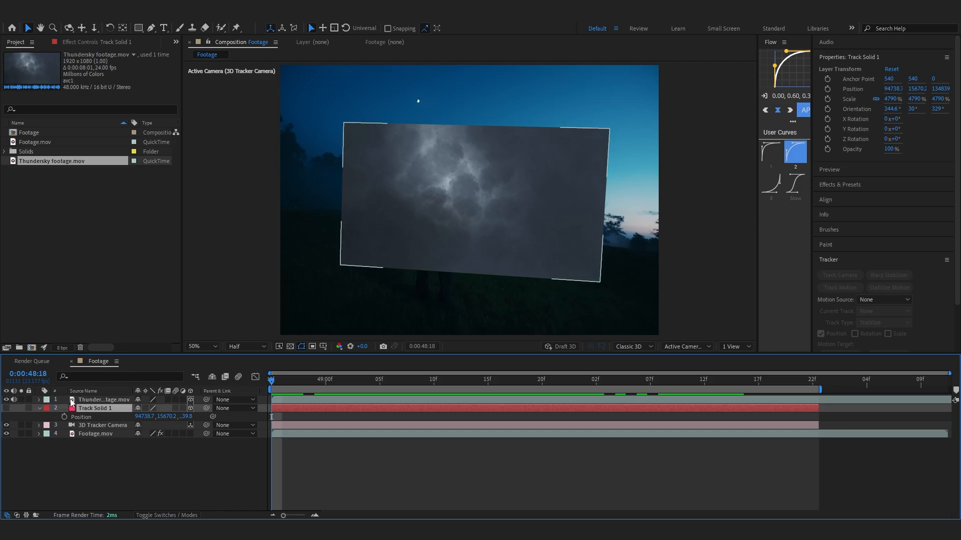
click(103, 399)
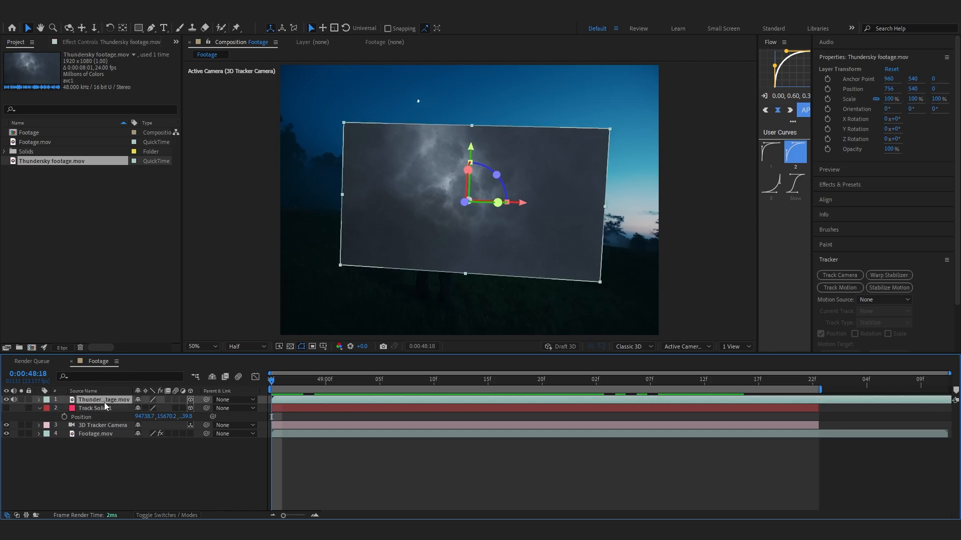
click(39, 399)
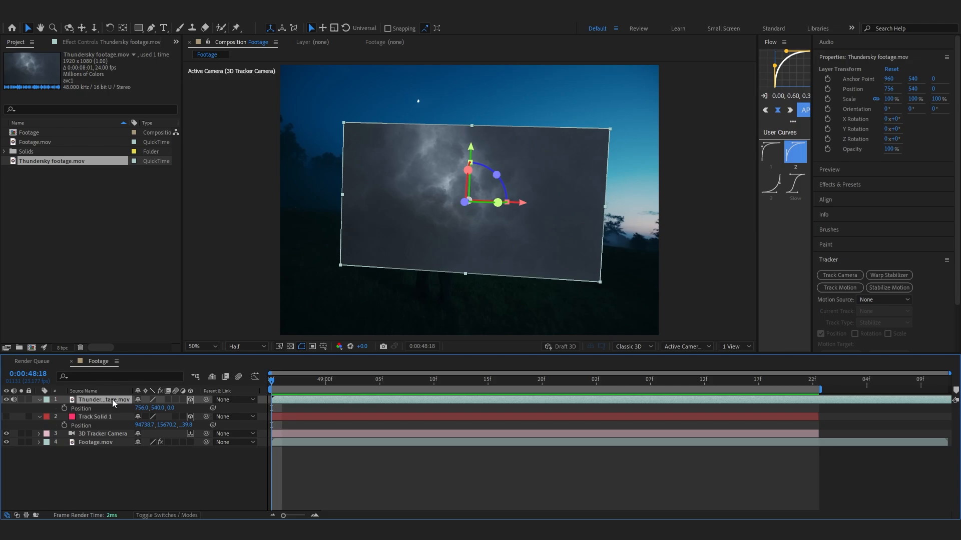
click(98, 416)
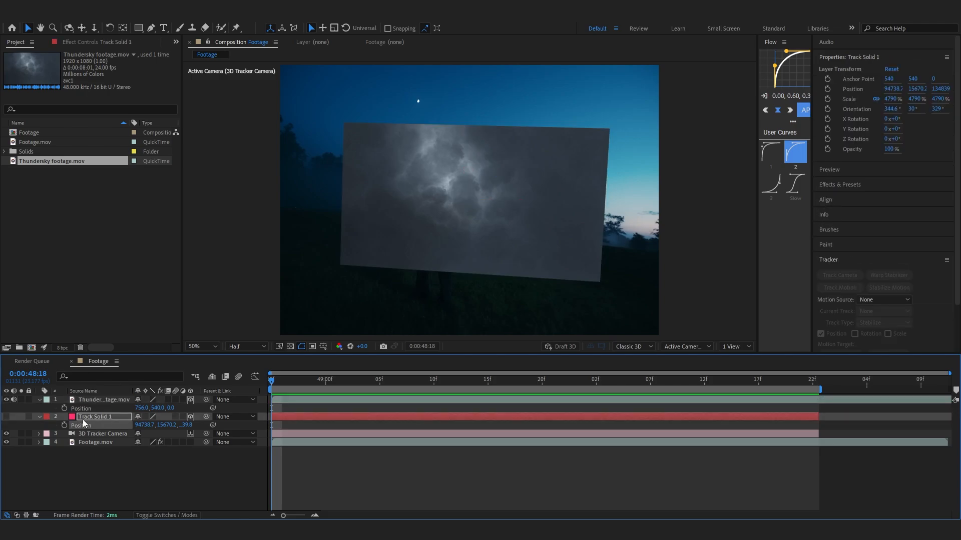
click(95, 417)
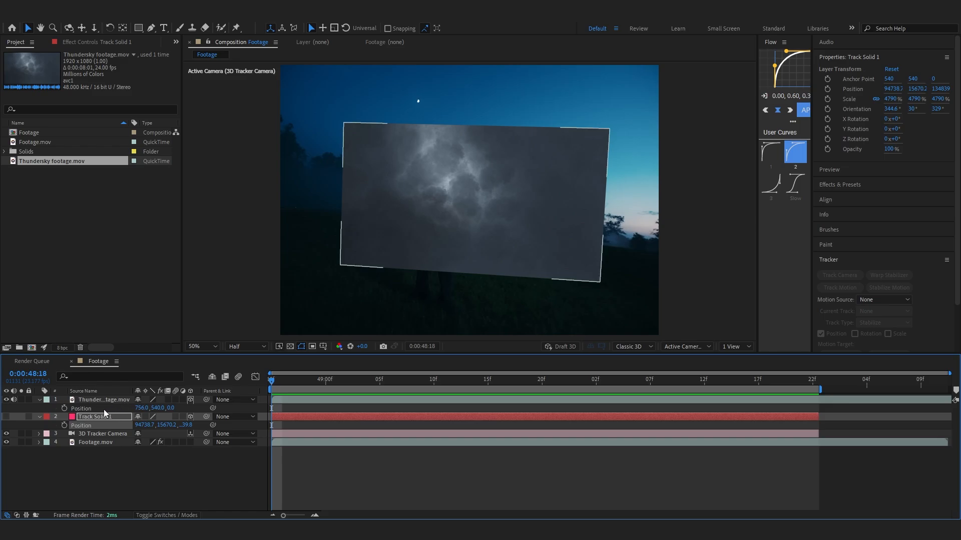
click(104, 399)
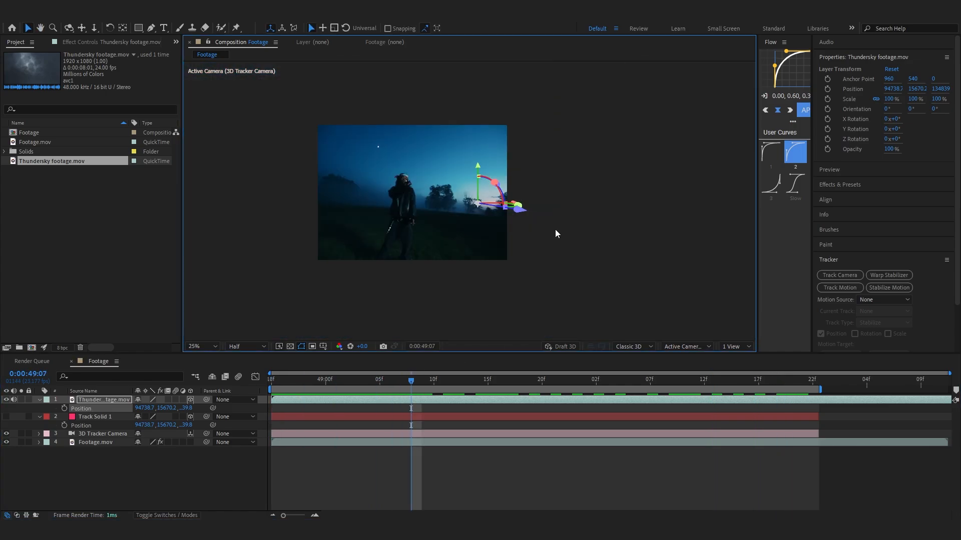
Scale the Thundersky layer to about 131245% so clouds fill the sky, then select Footage.mov.
click(195, 346)
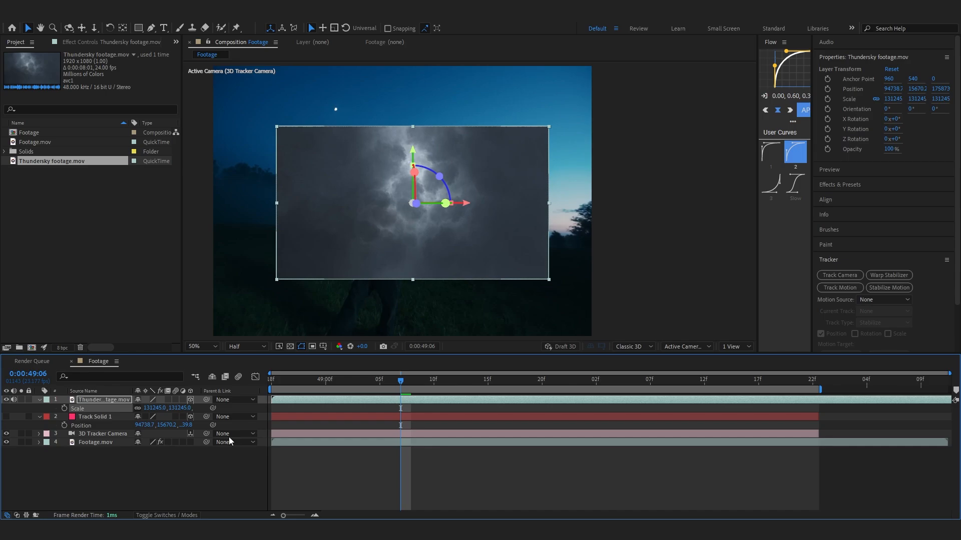
click(721, 380)
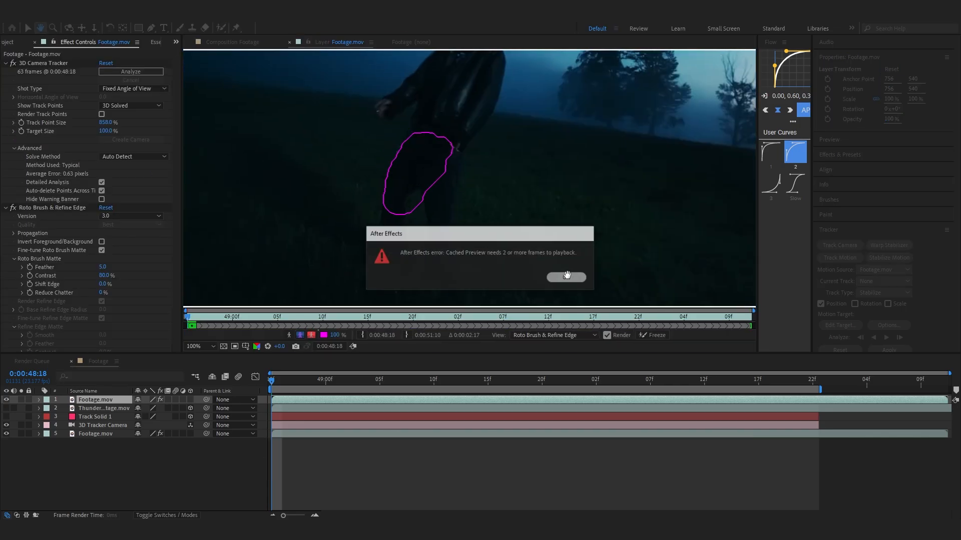
Dismiss the cached preview error and check the Roto Brush subject matte at a later frame.
click(565, 276)
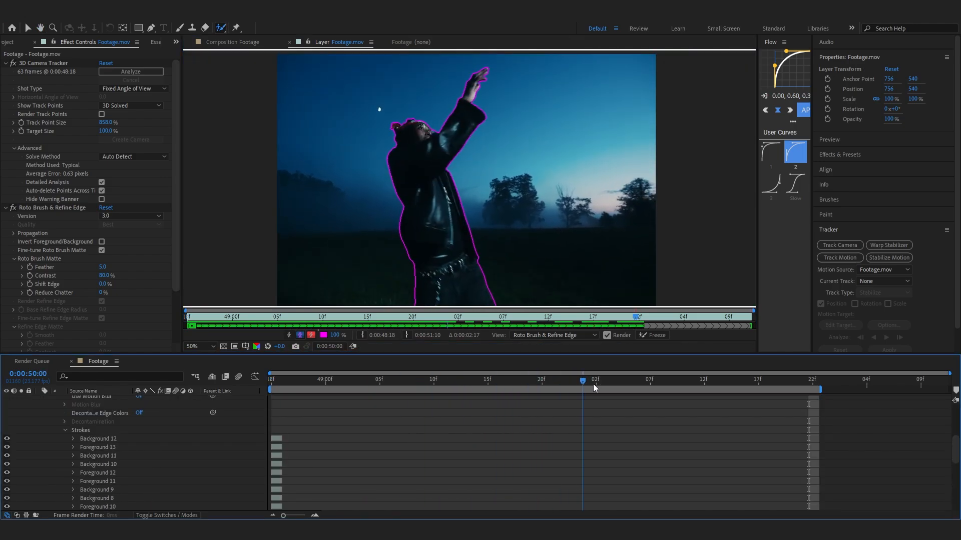
click(652, 335)
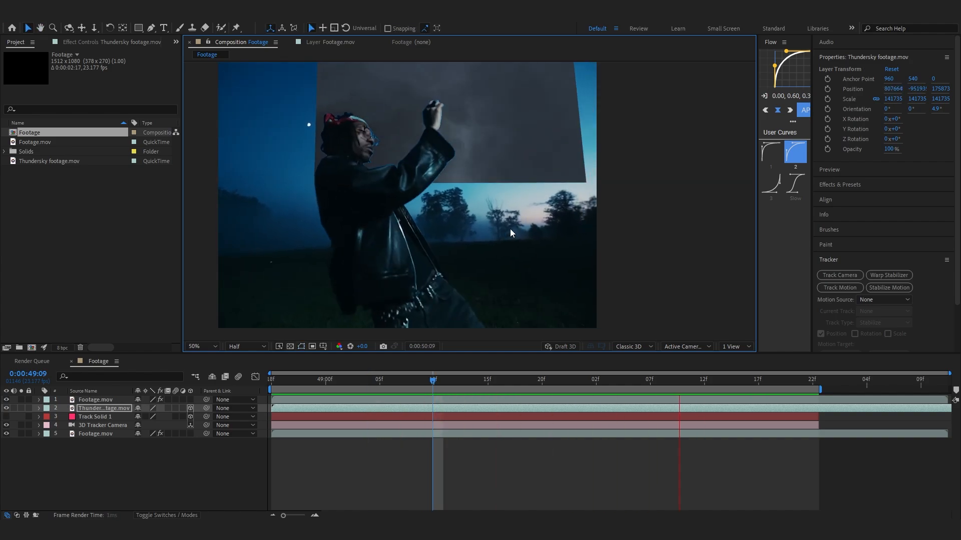
Search 'cur' to add a Curves effect to the repositioned Thundersky sky layer.
text(cur)
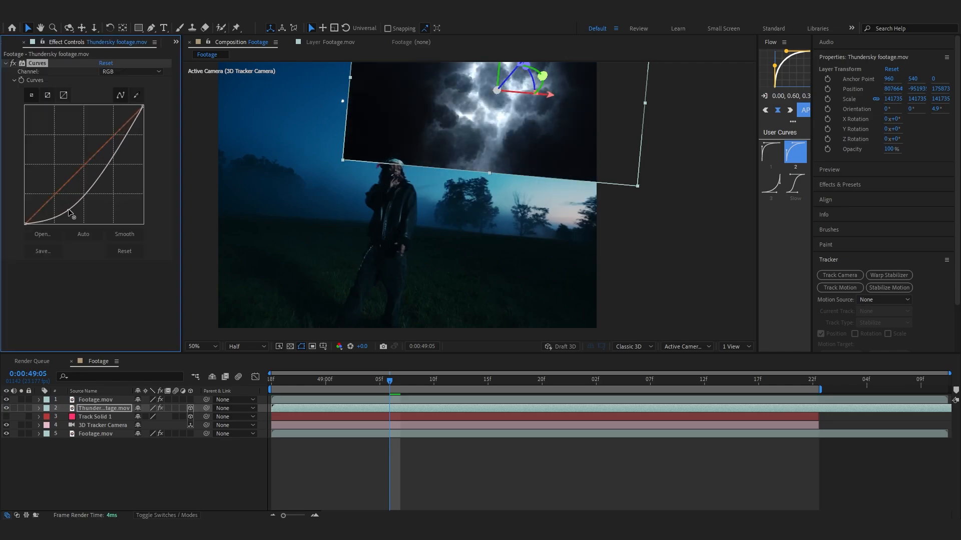
Drag the Curves down to crush the sky's blacks, then search 'hu' for Hue/Saturation.
drag(67, 211, 115, 141)
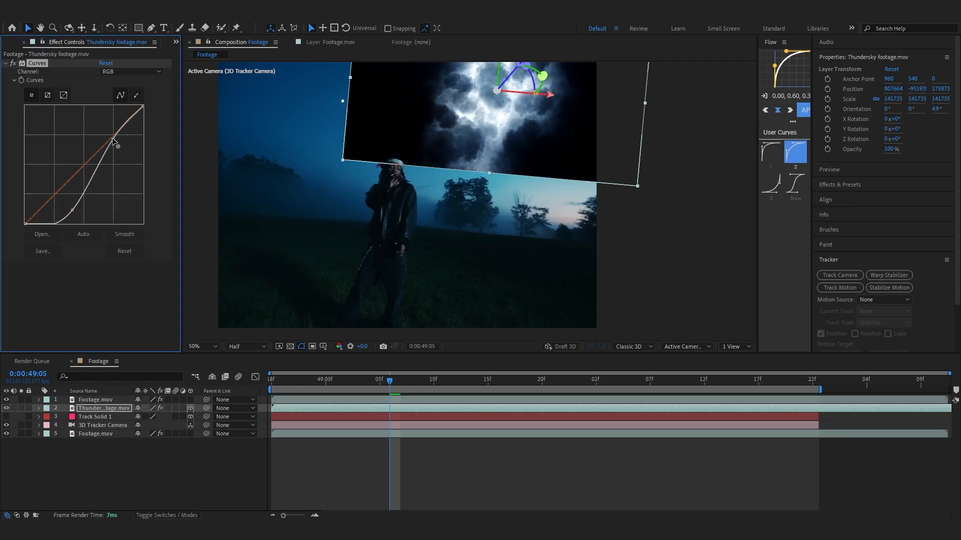
drag(113, 138, 78, 217)
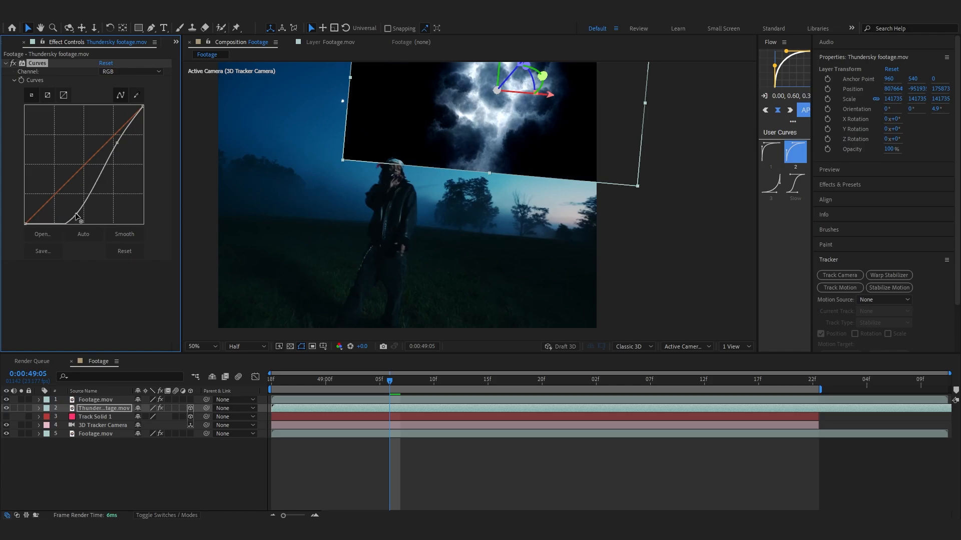
text(hu)
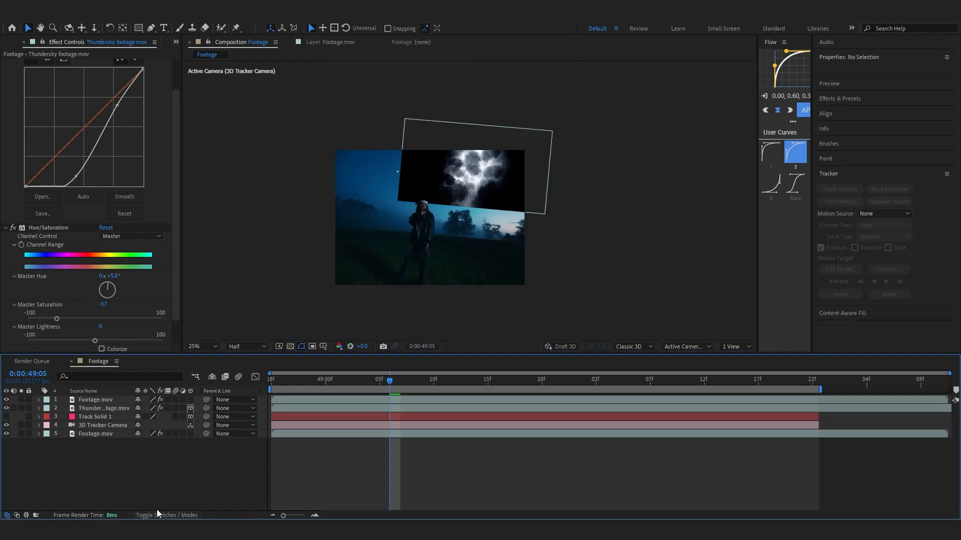
Set the Thundersky layer's blending mode to Screen via the Modes column.
click(166, 514)
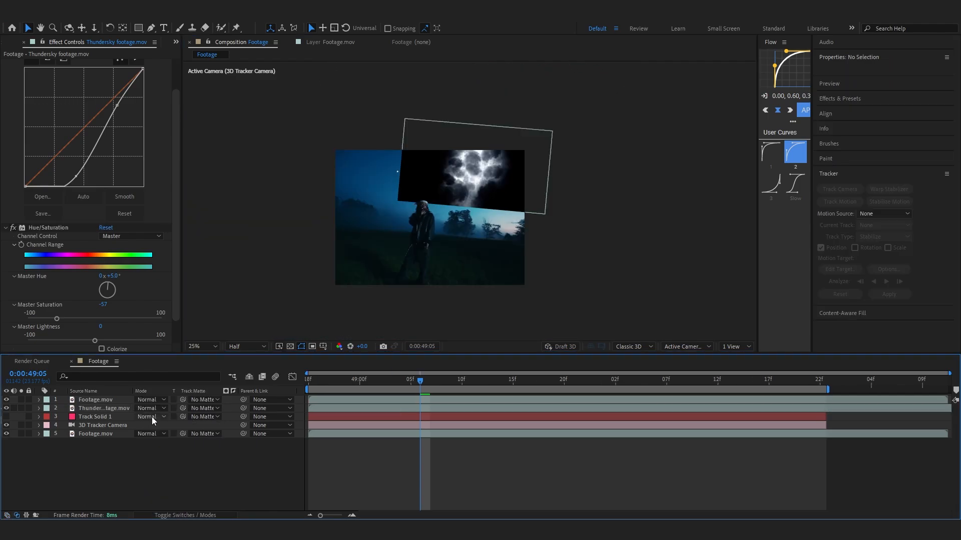
click(149, 409)
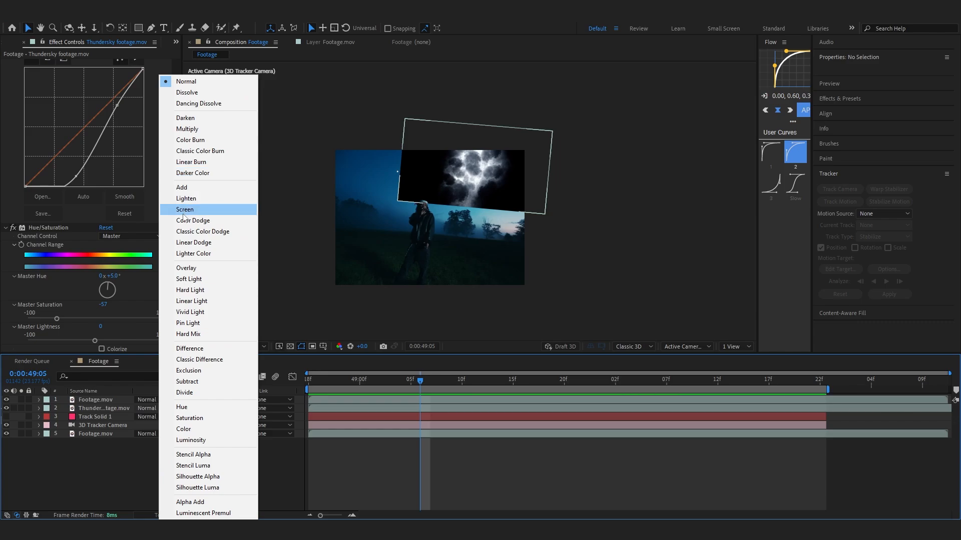
click(185, 209)
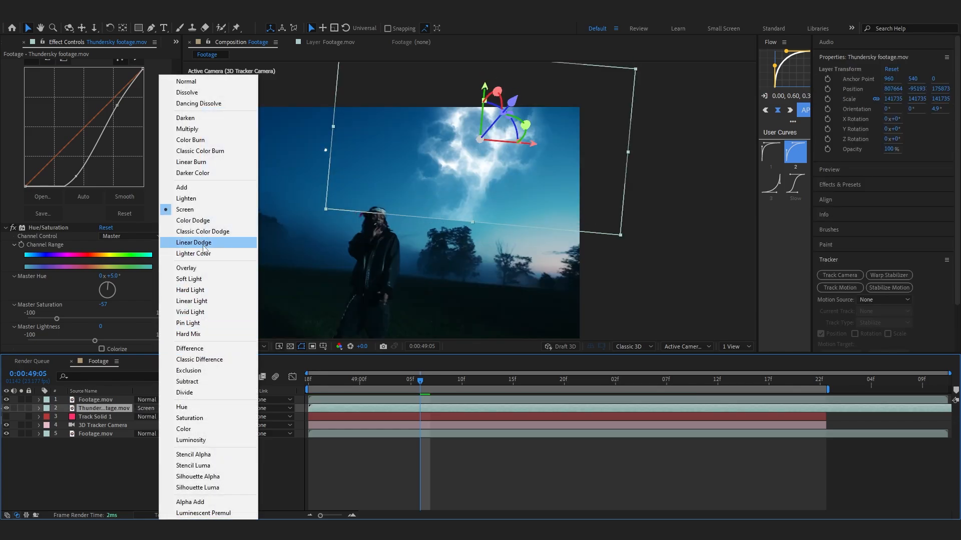
click(193, 243)
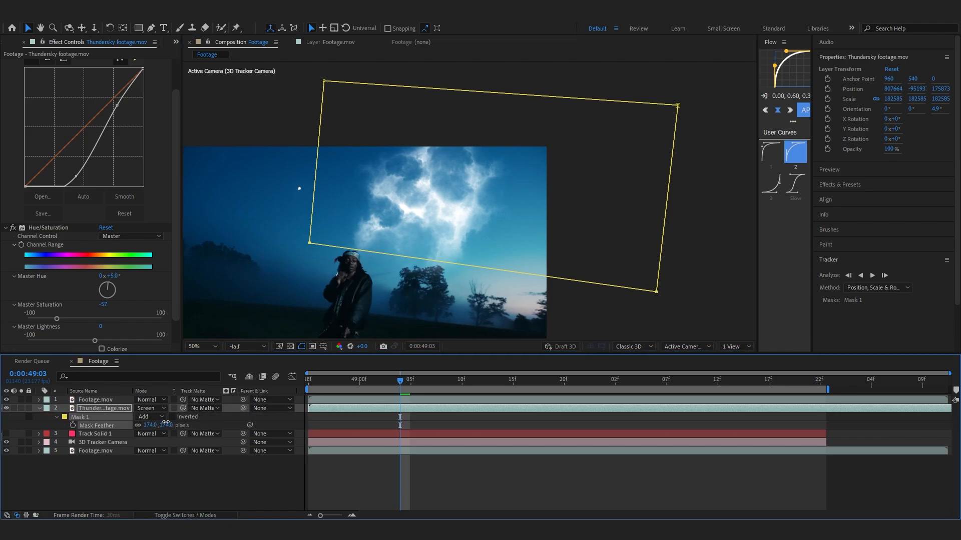
Select the Track Solid 1 layer after feathering the Thundersky rectangle mask.
click(95, 434)
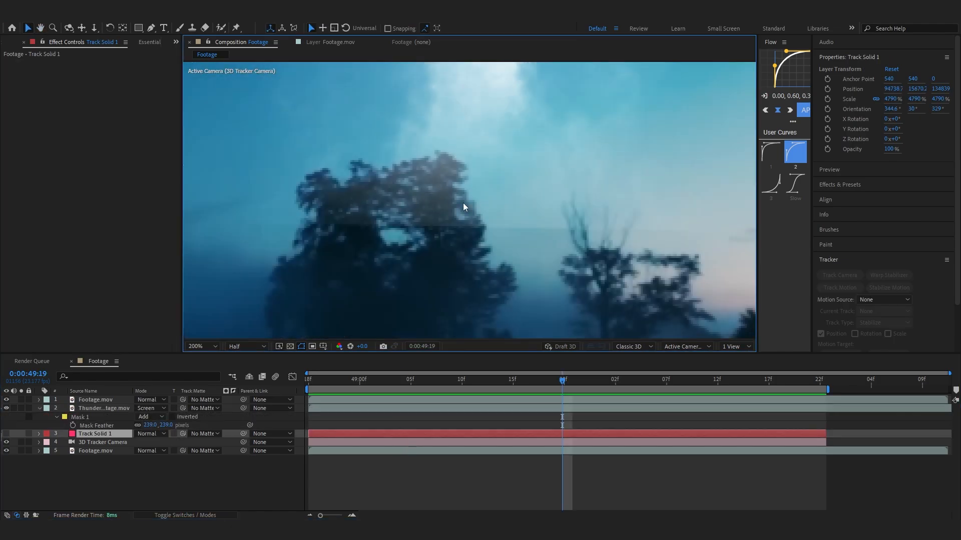
Luma-key the duplicated field footage to Key Out Brighter, tuning Threshold so the sky drops out but trees remain.
click(95, 450)
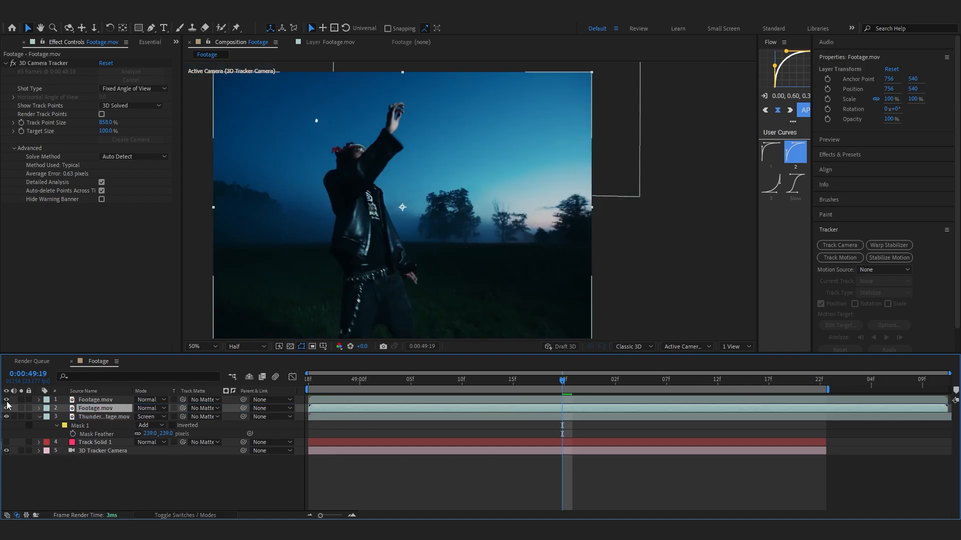
click(6, 400)
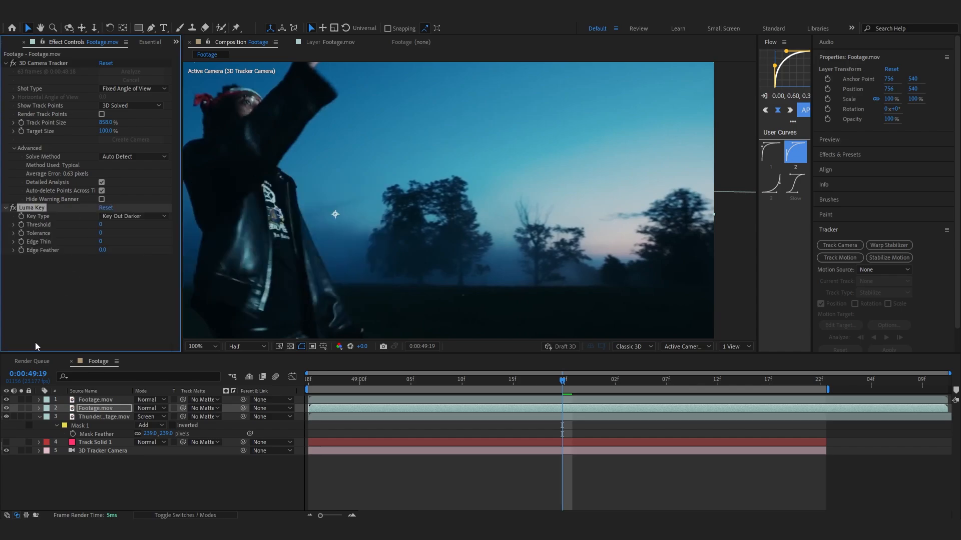
click(133, 216)
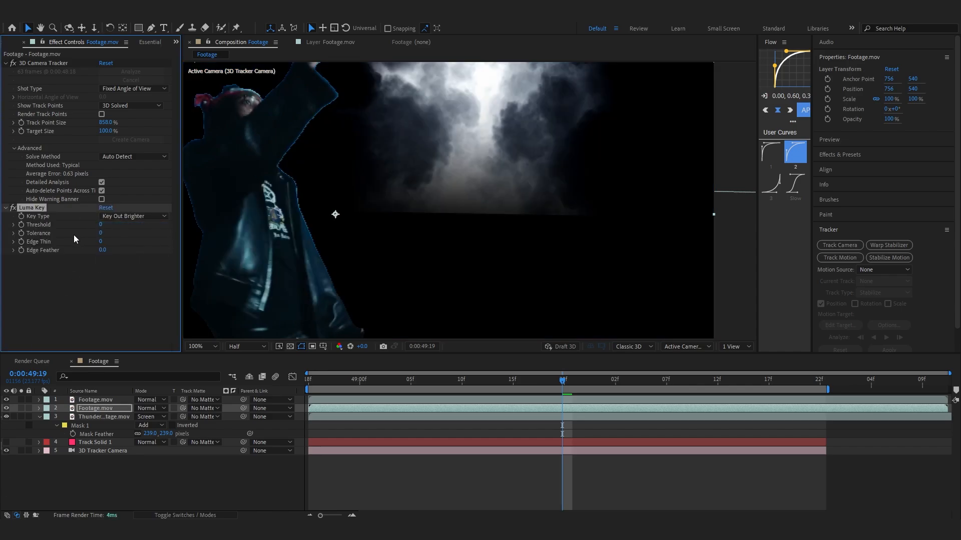
drag(100, 225, 129, 224)
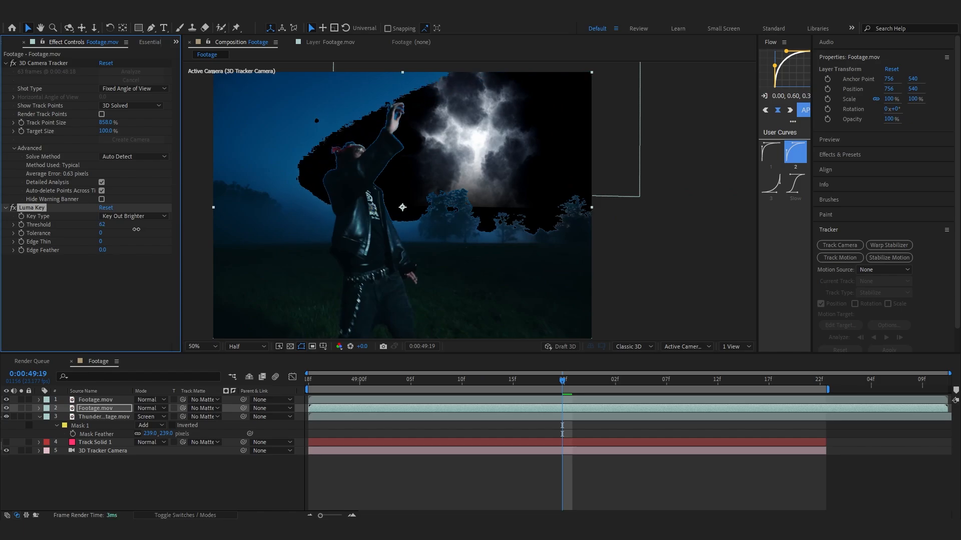
drag(101, 224, 86, 224)
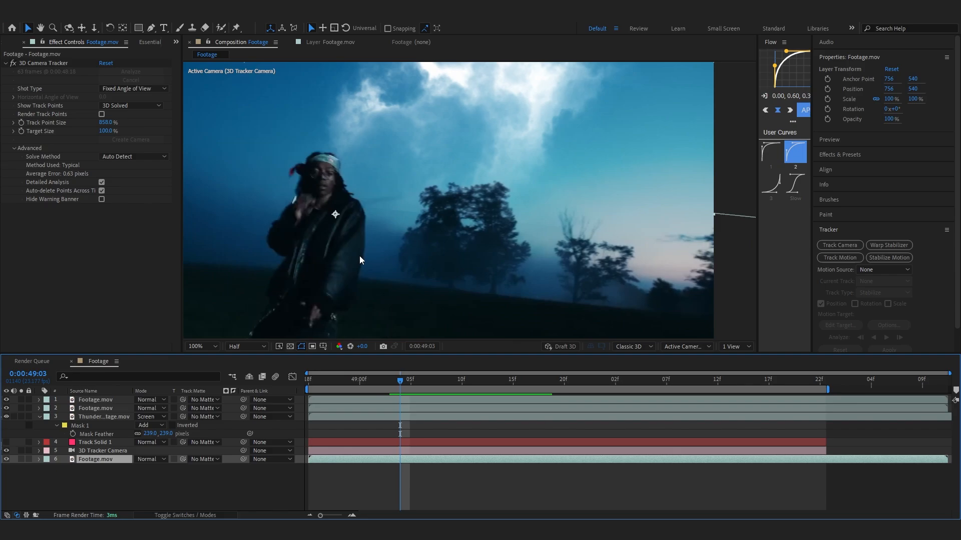
Place a second Thundersky copy above the keyed footage and scrub later frames to check the composite.
click(198, 346)
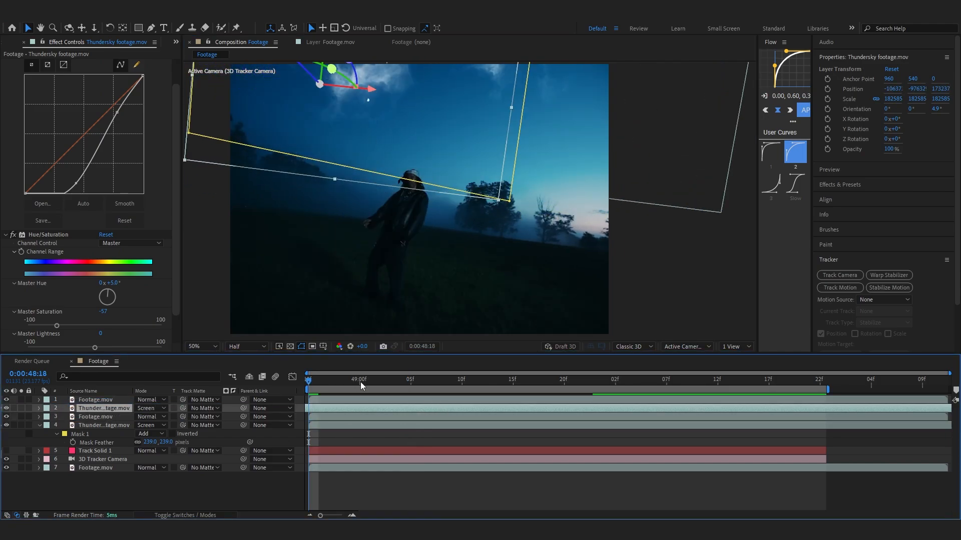
click(642, 381)
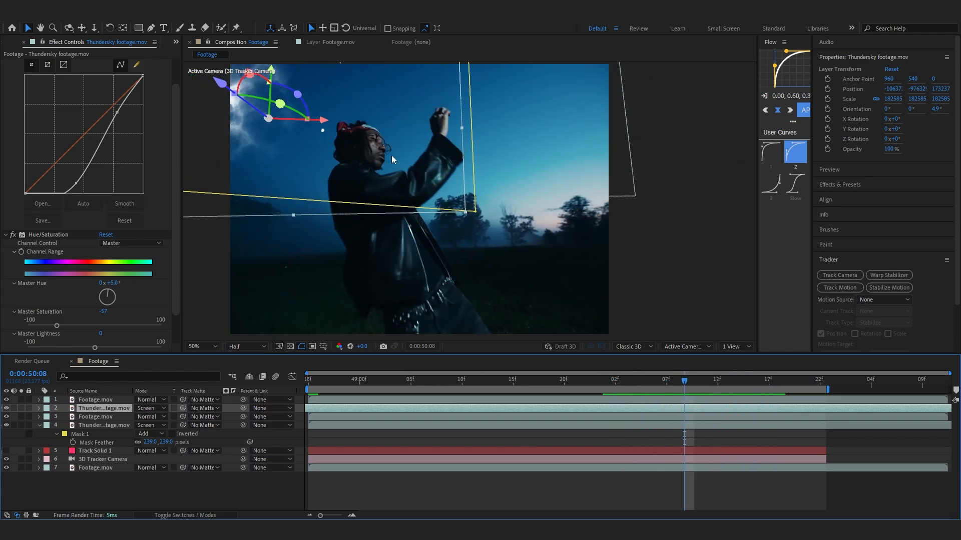
click(430, 378)
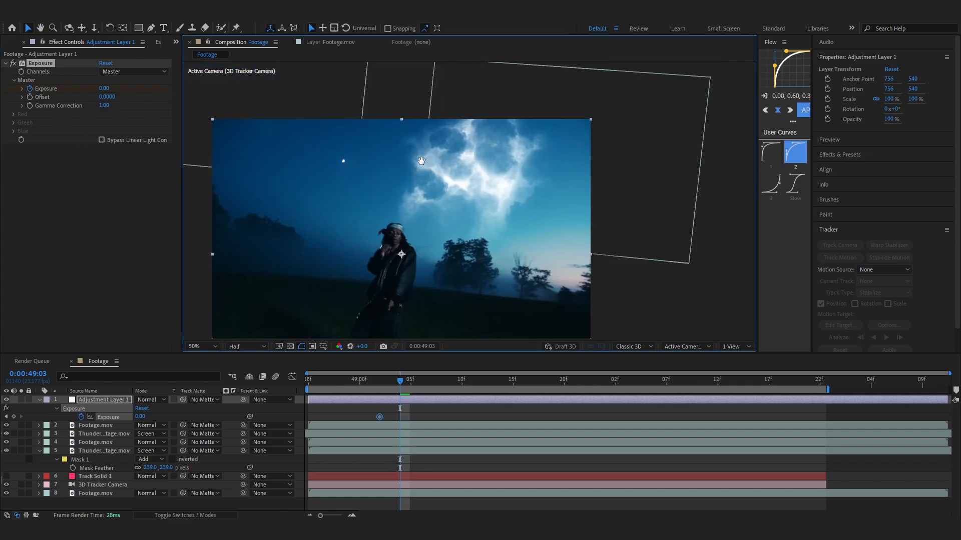
Keyframe the adjustment layer's Exposure to spike to 1.40 at lightning moments, then review from the start.
text(1.40)
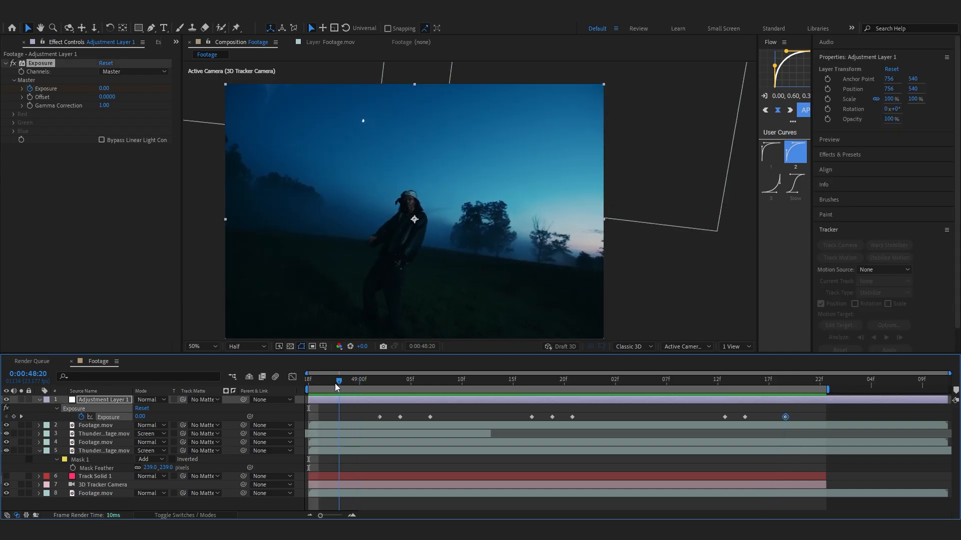
click(319, 381)
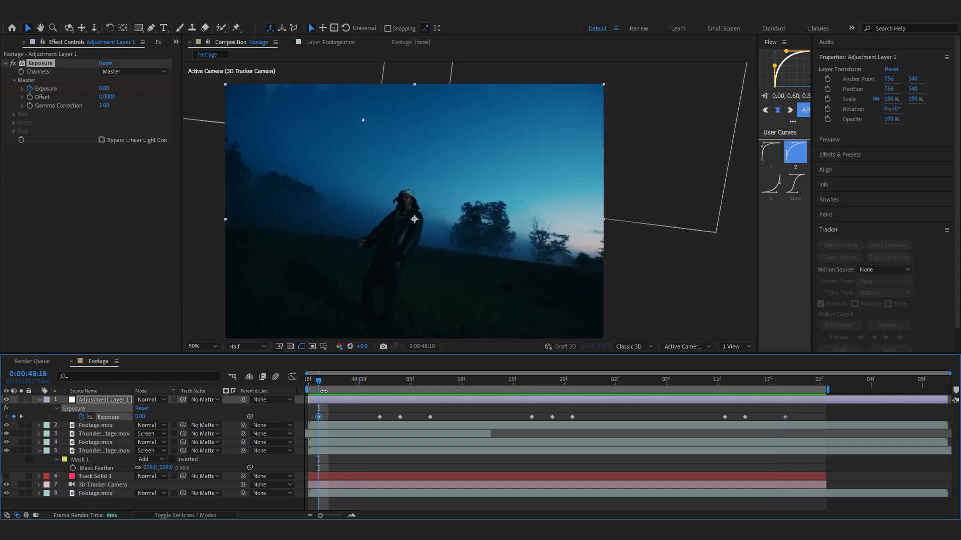
text(cu)
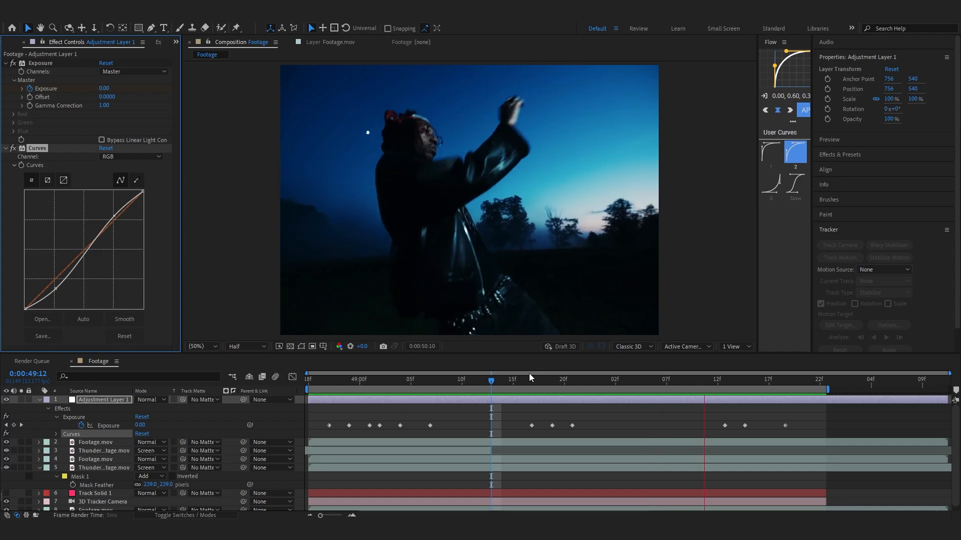
Preview the composite with the gentle S-curve contrast grade applied to Adjustment Layer 1.
click(337, 378)
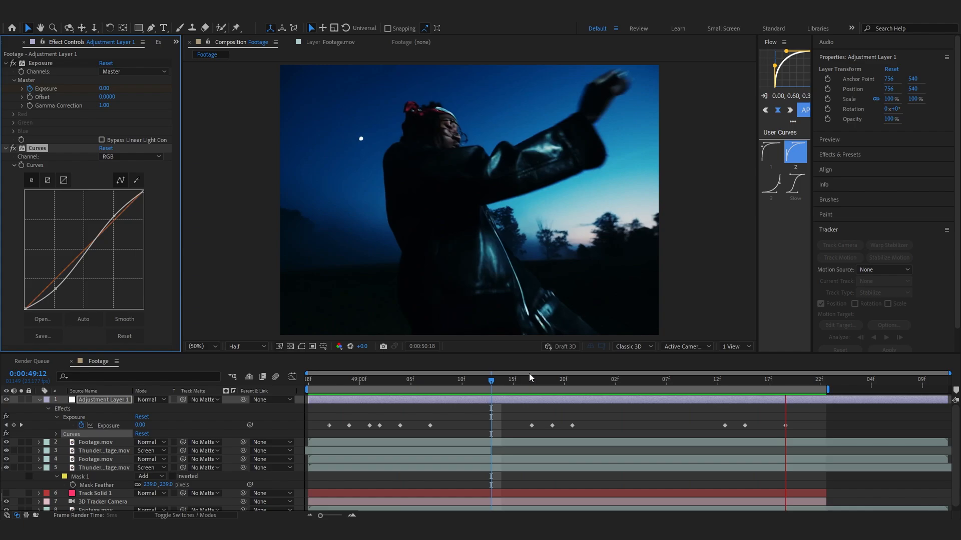
click(380, 378)
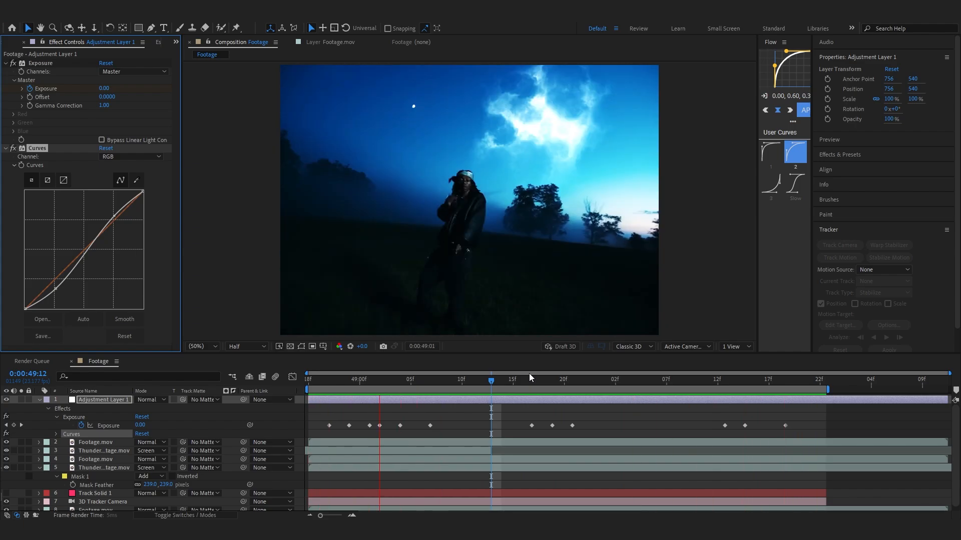